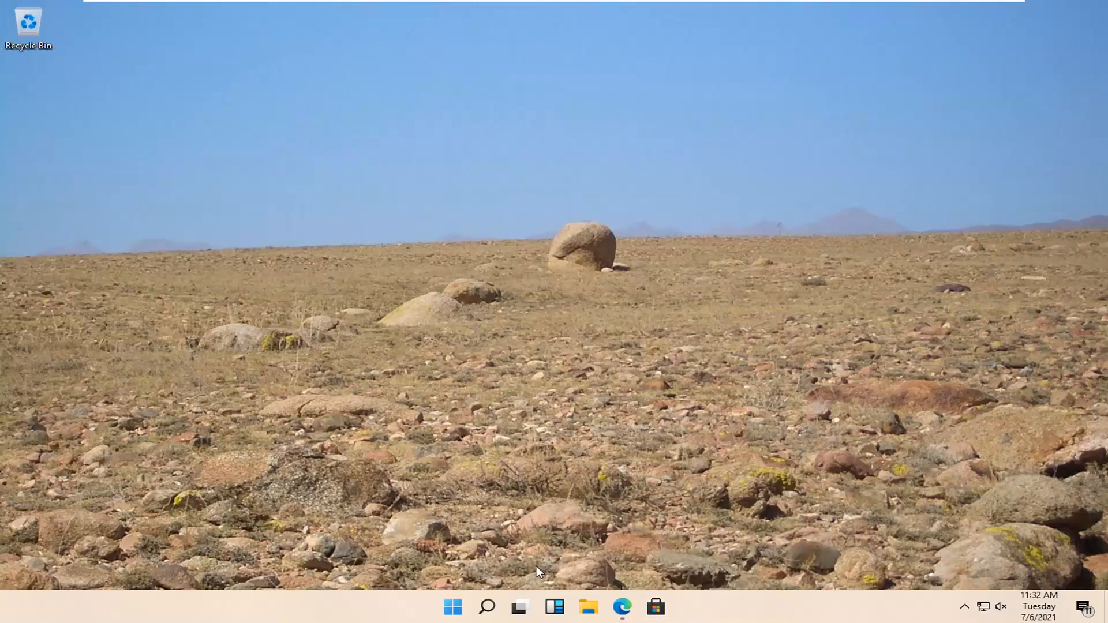
pyautogui.moveTo(544, 542)
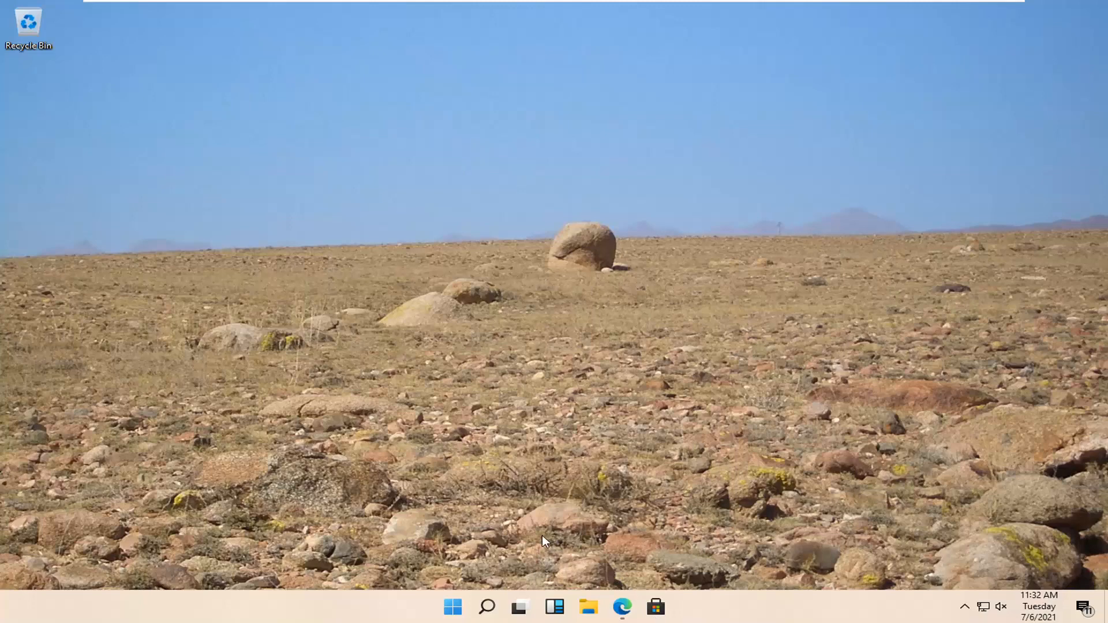
pyautogui.moveTo(678, 601)
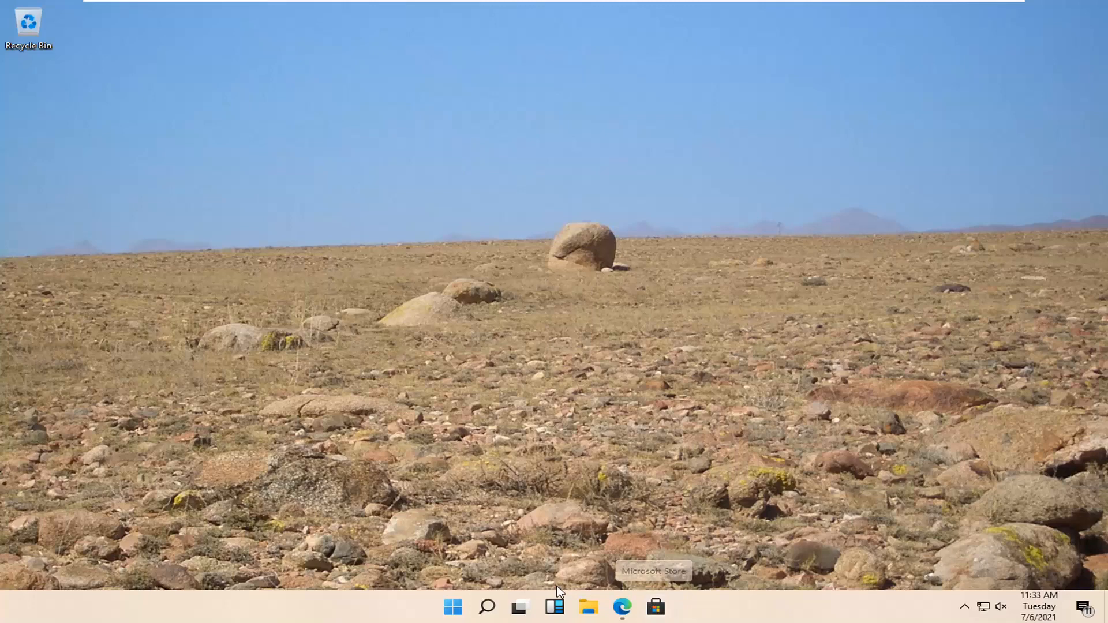
pyautogui.moveTo(485, 606)
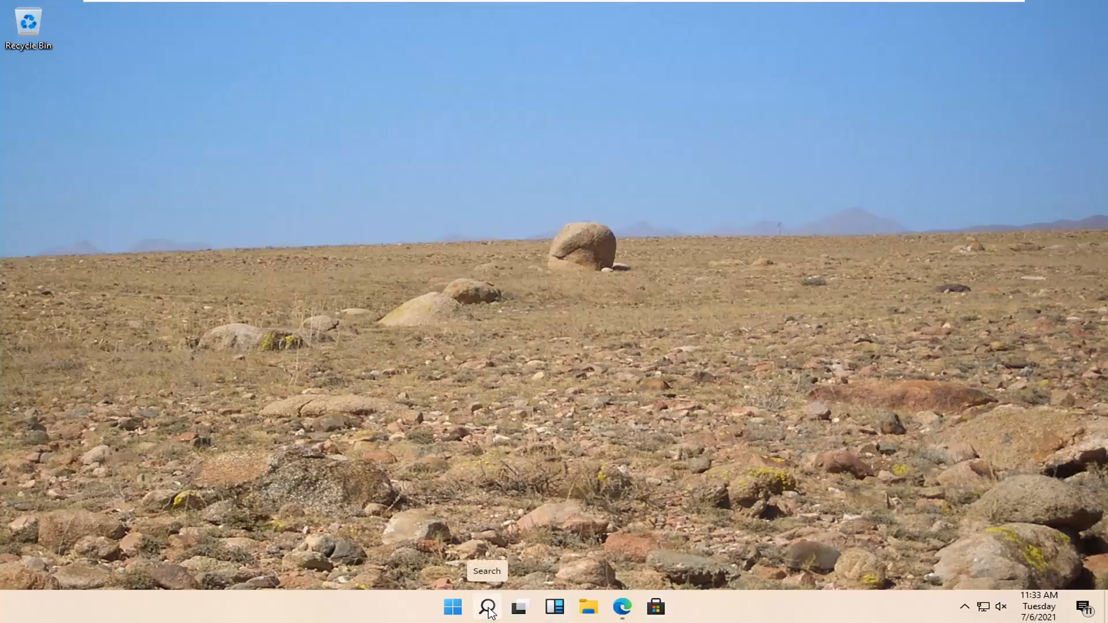
pyautogui.moveTo(655, 606)
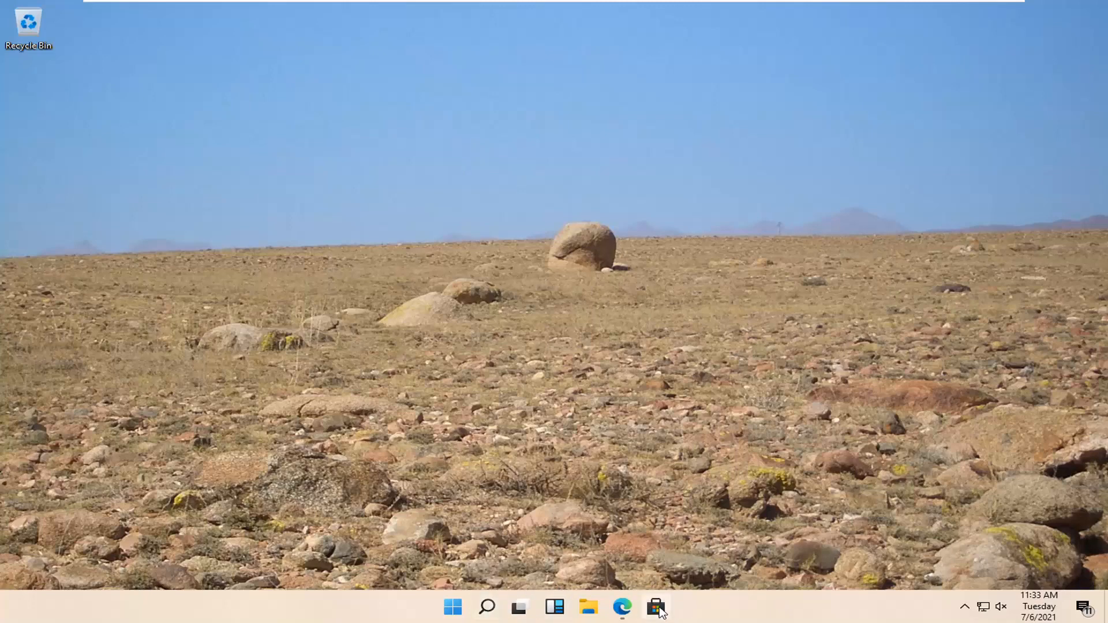
# - Search Microsoft Store for 'facebook' so the Facebook app appears as the top suggestion
pyautogui.click(656, 606)
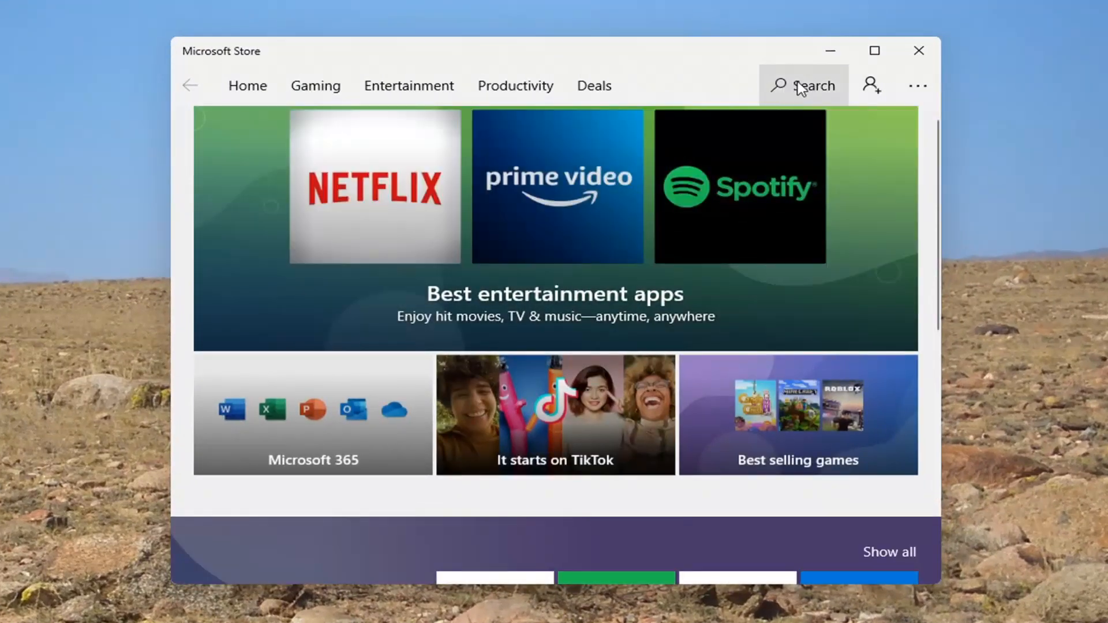
pyautogui.click(803, 86)
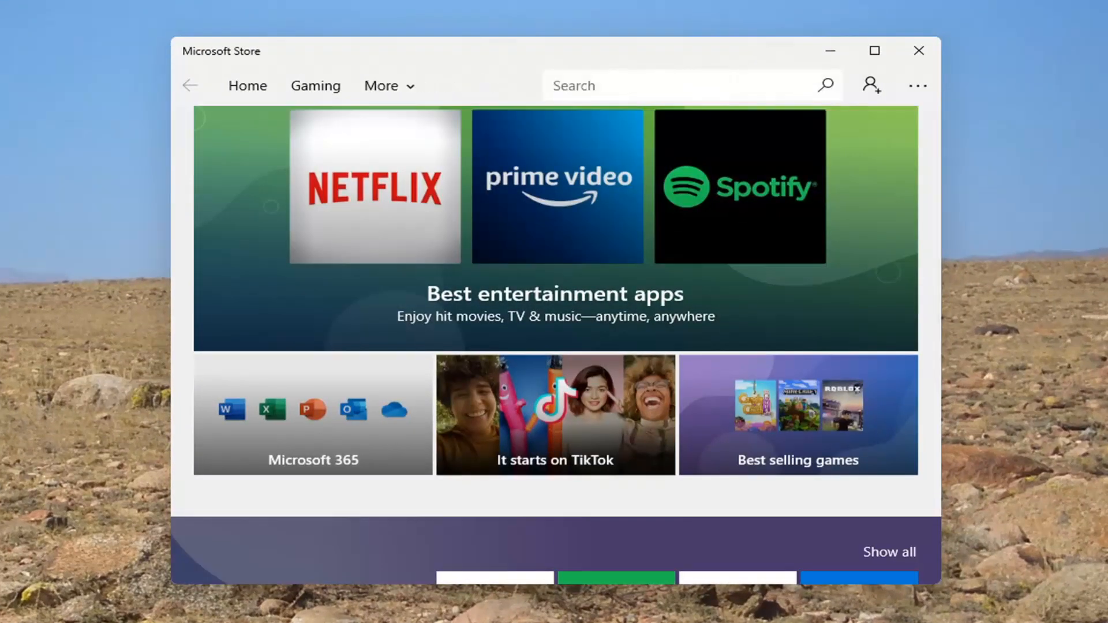
pyautogui.write('face')
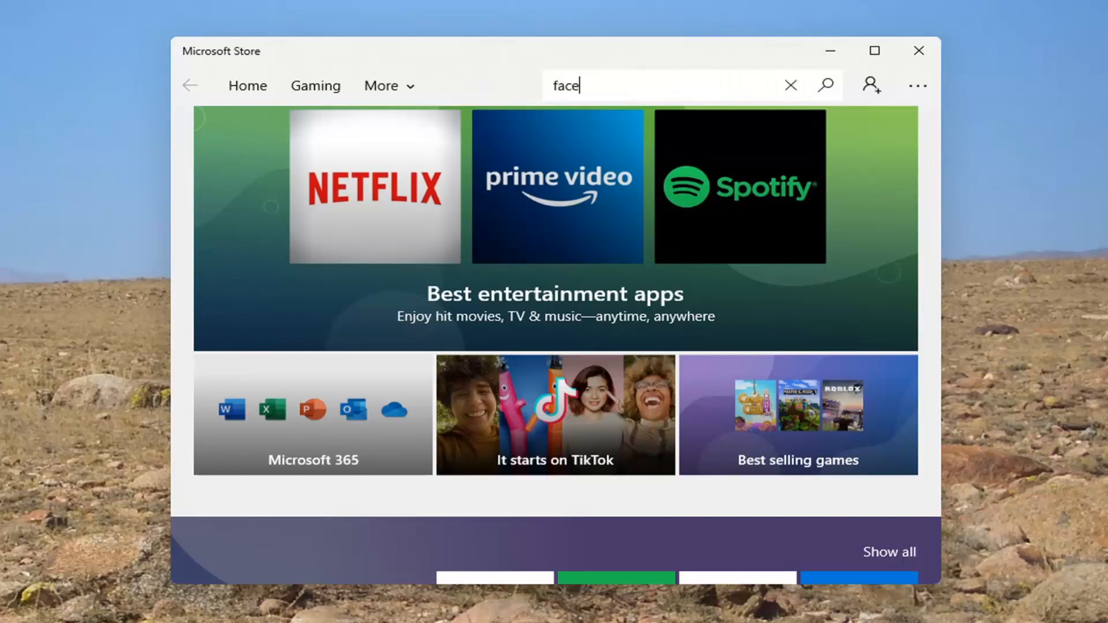
pyautogui.write('book')
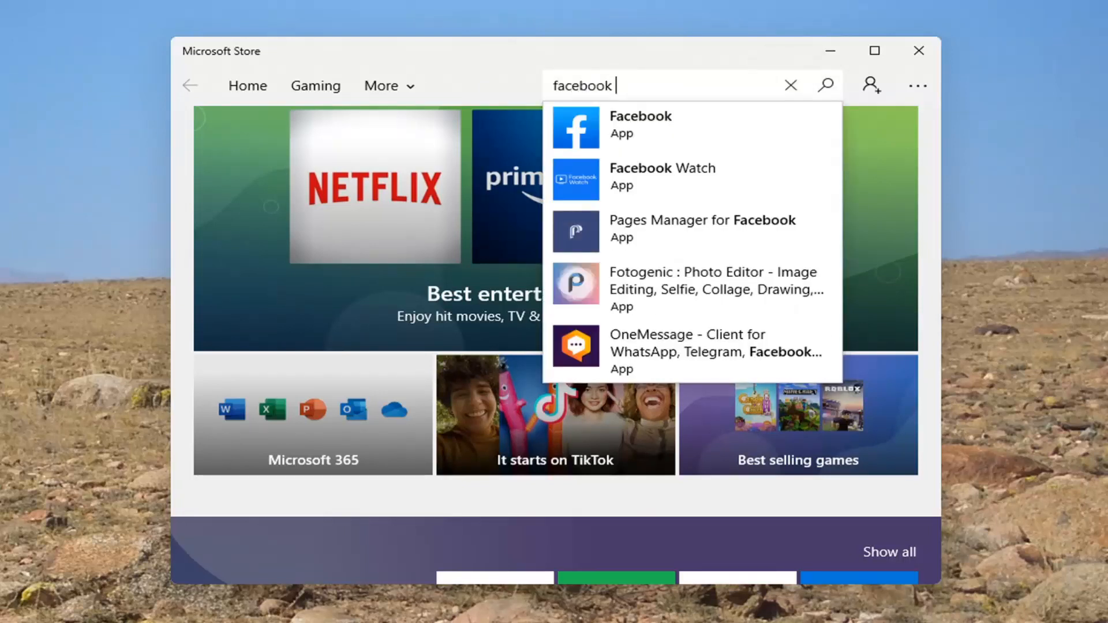
pyautogui.moveTo(640, 138)
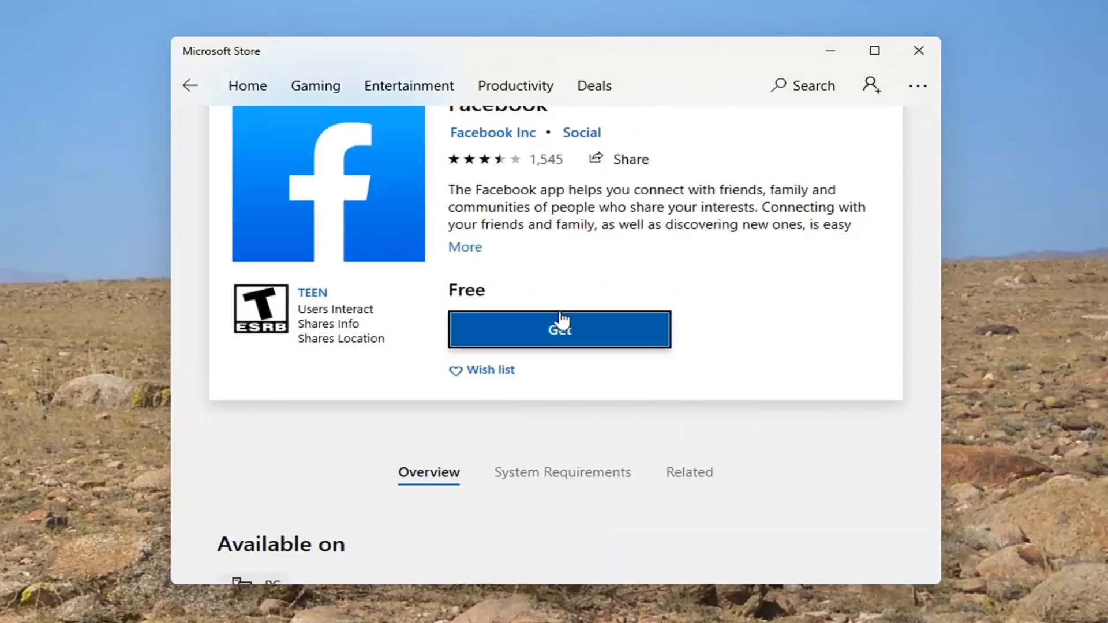
# - Get the free Facebook app from its store page, starting the download
pyautogui.scroll(3)
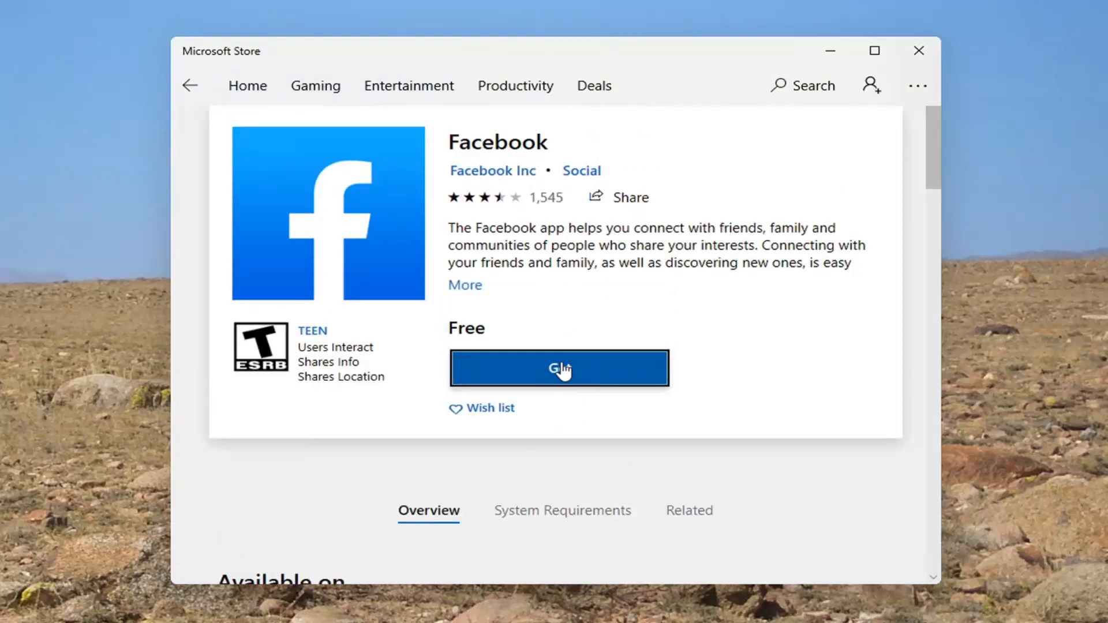
pyautogui.click(559, 367)
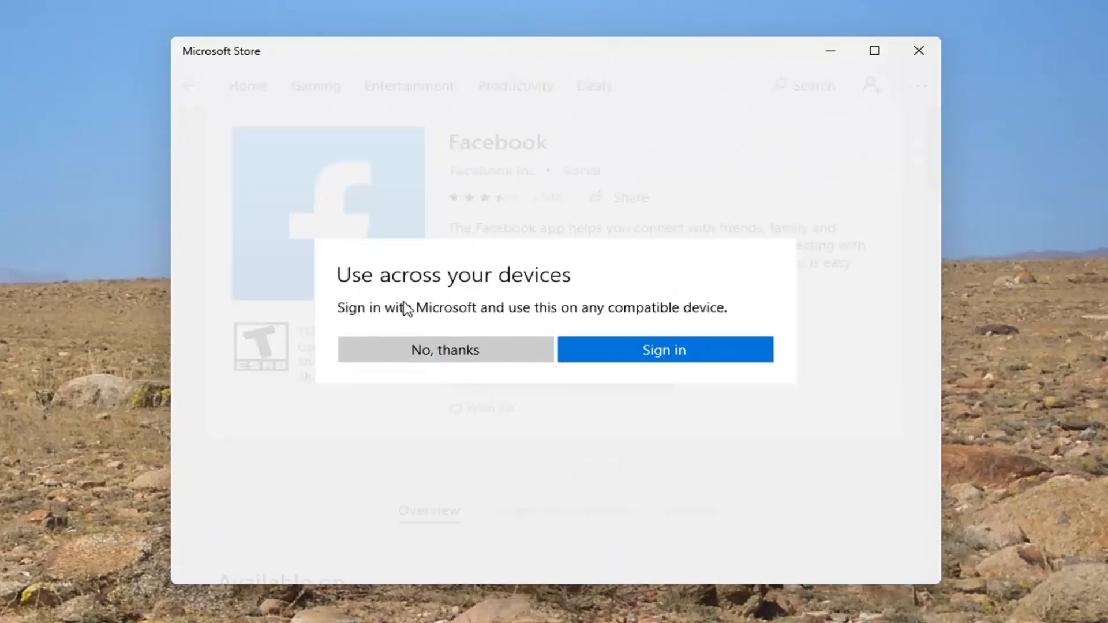
pyautogui.moveTo(728, 317)
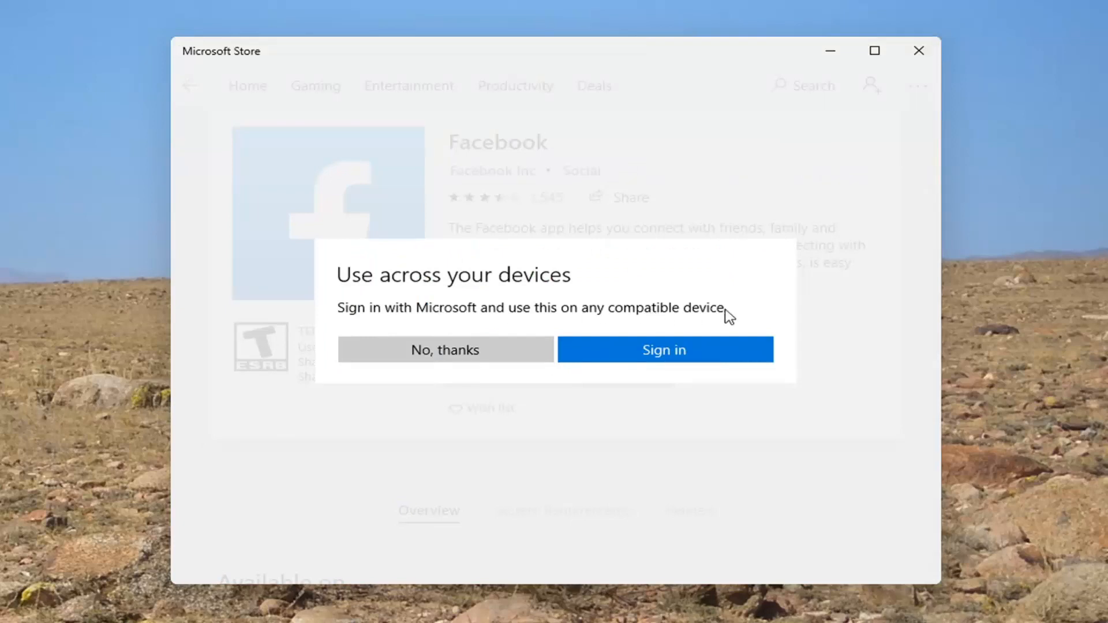
pyautogui.moveTo(446, 350)
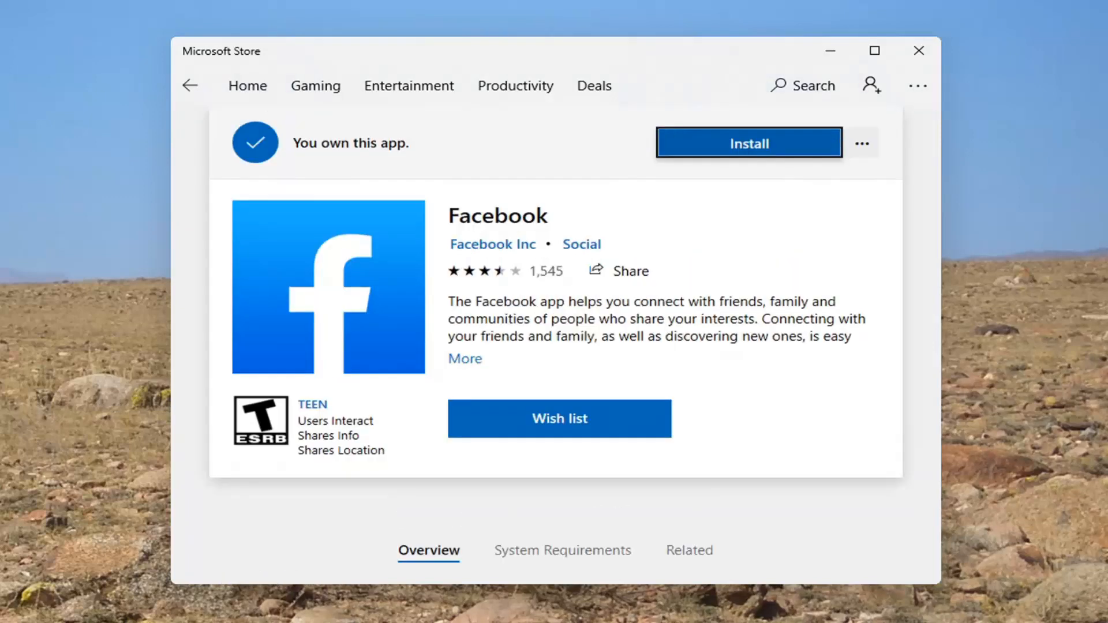
# - Install Facebook and launch it to its Log In or Sign Up window
pyautogui.click(747, 143)
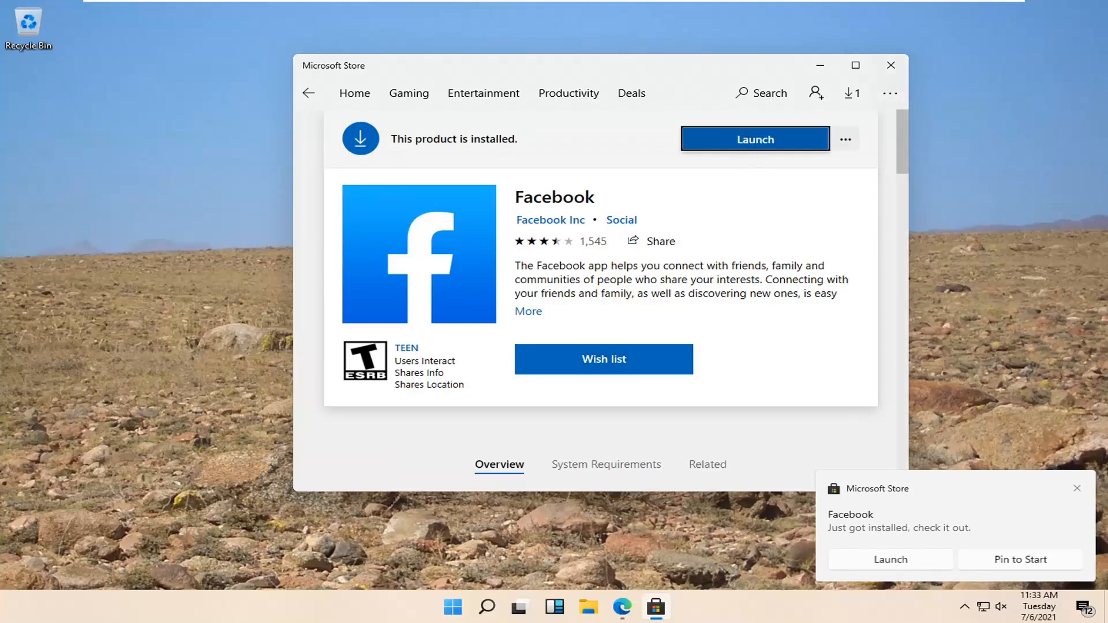
pyautogui.click(753, 139)
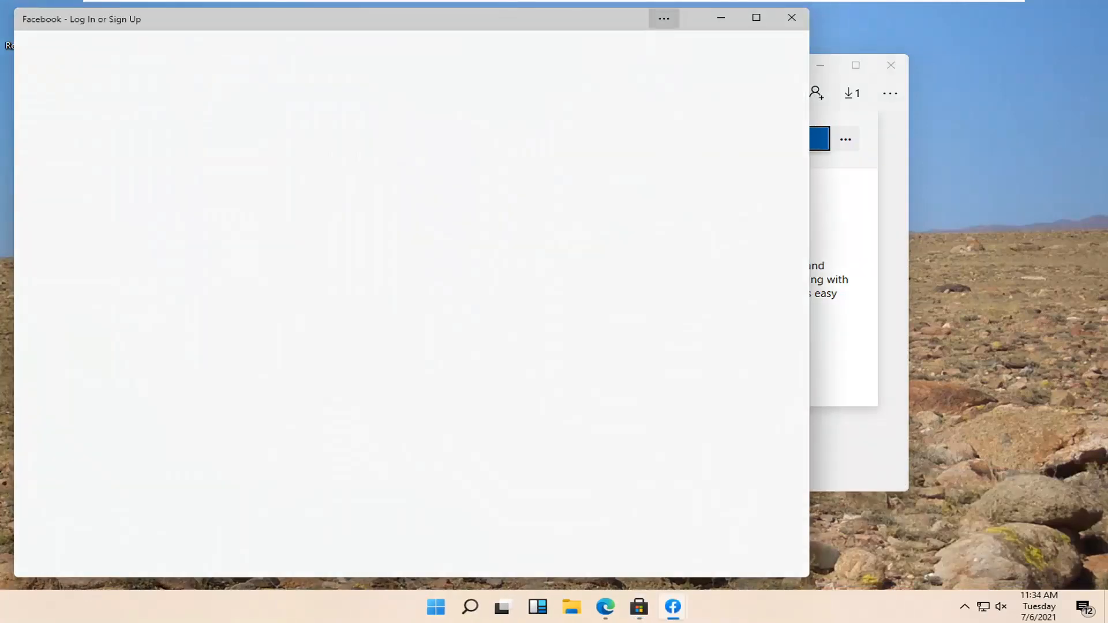